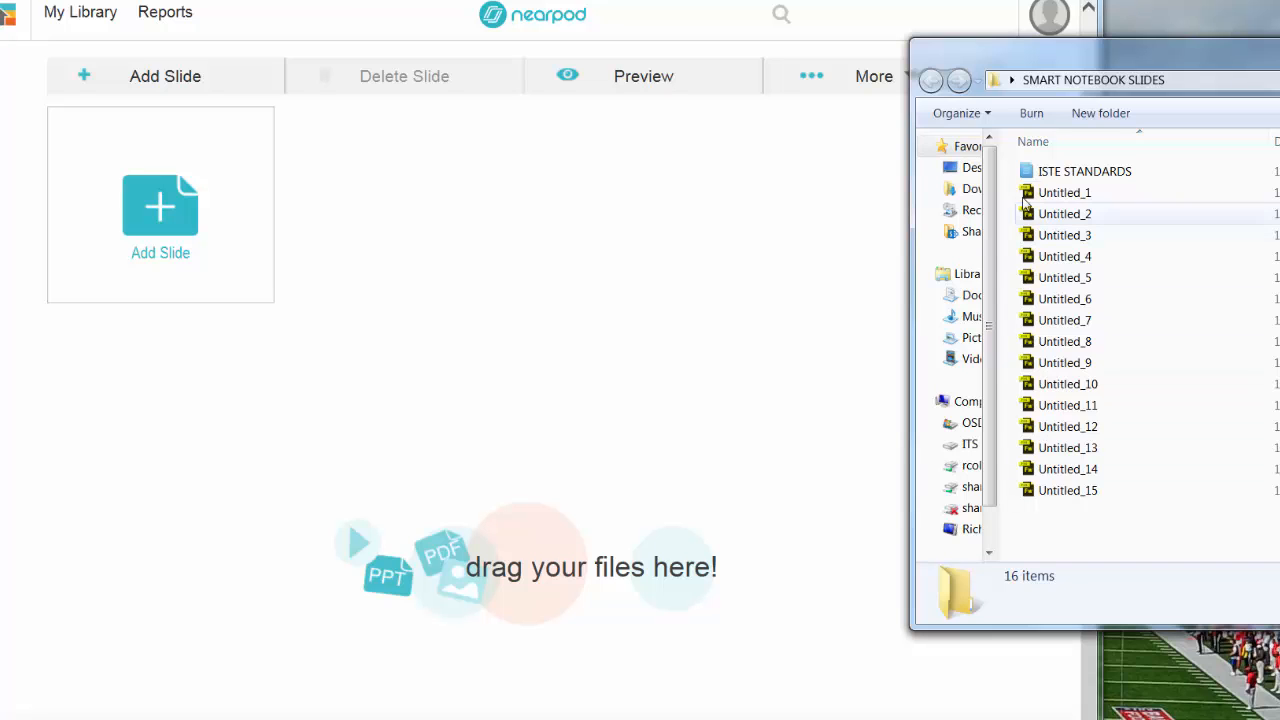
- Drag the ISTE STANDARDS notebook file from Explorer onto the Nearpod file drop zone
click(1084, 170)
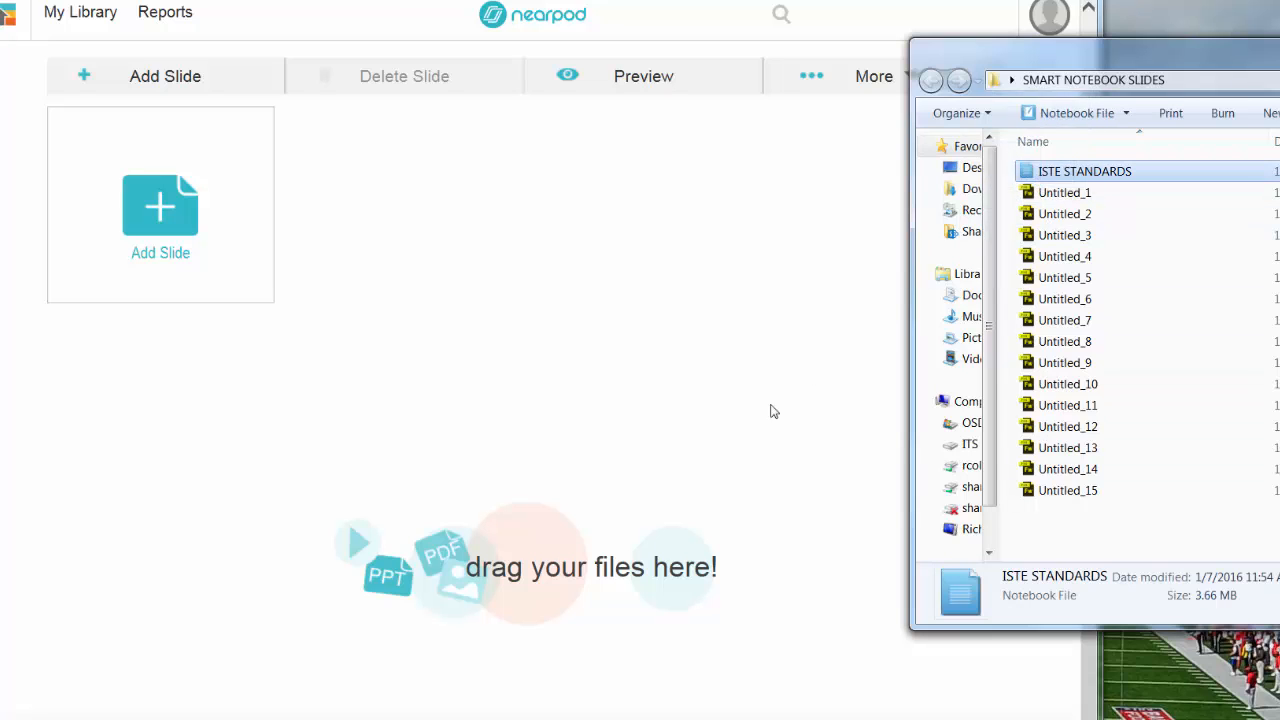
drag(1084, 170, 428, 400)
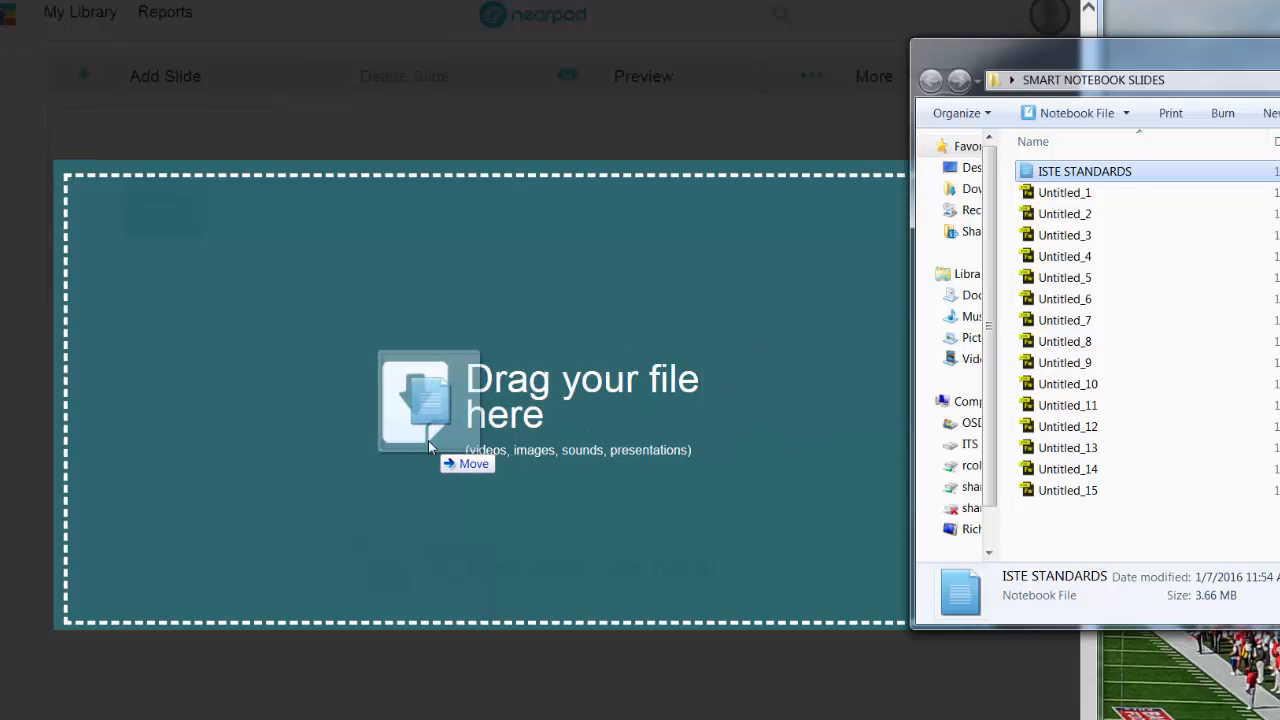
drag(1084, 170, 428, 400)
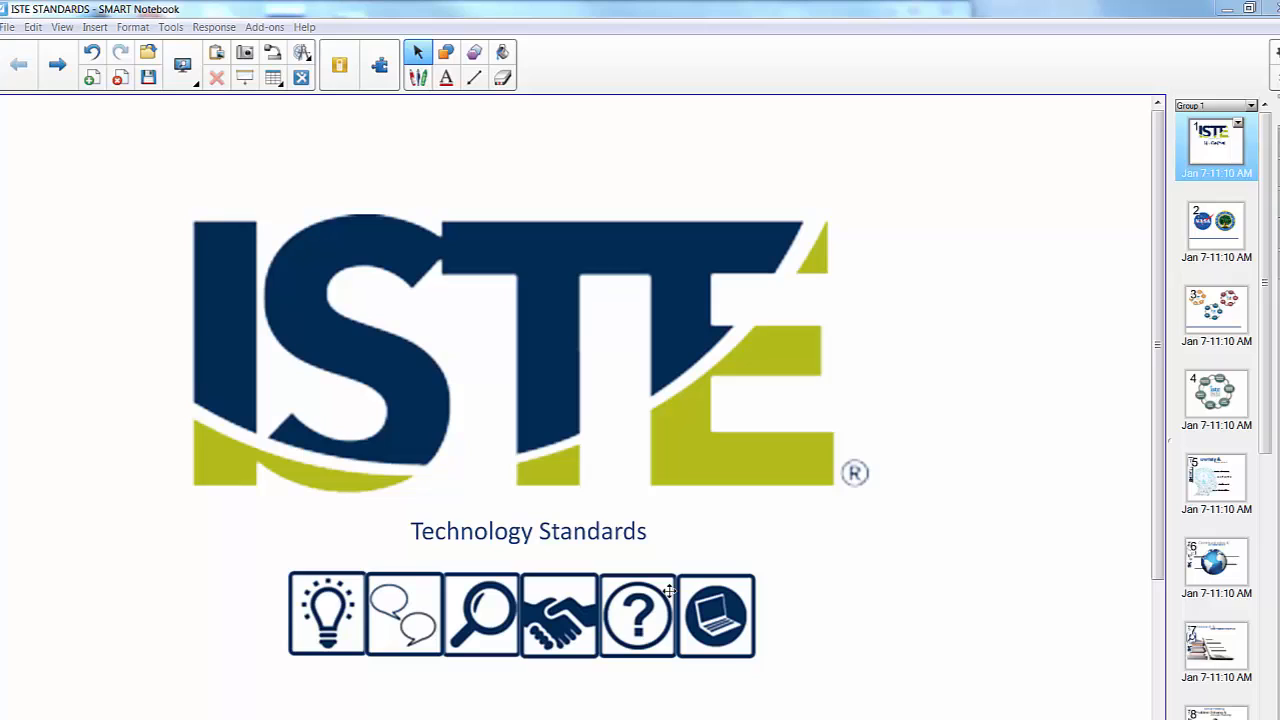
mouse_move(1024, 336)
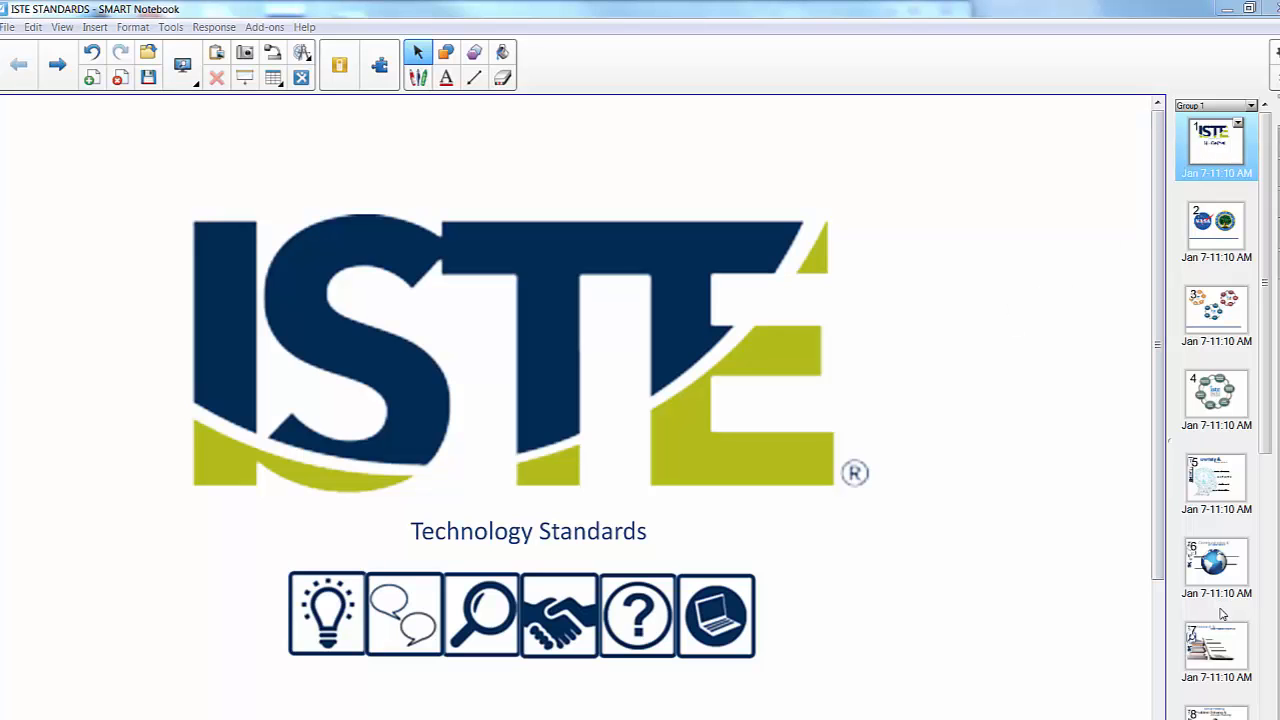
mouse_move(1222, 612)
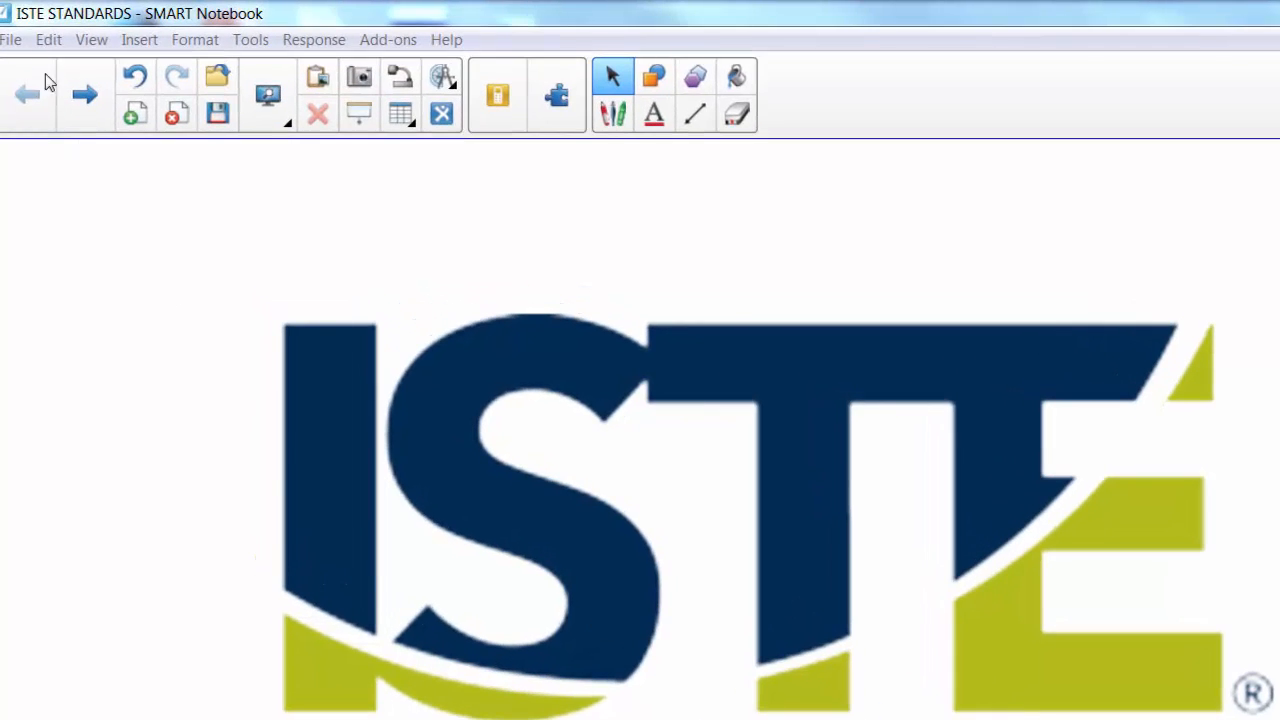
- Export the notebook pages as .png image files into the SMART NOTEBOOK SLIDES folder
click(12, 40)
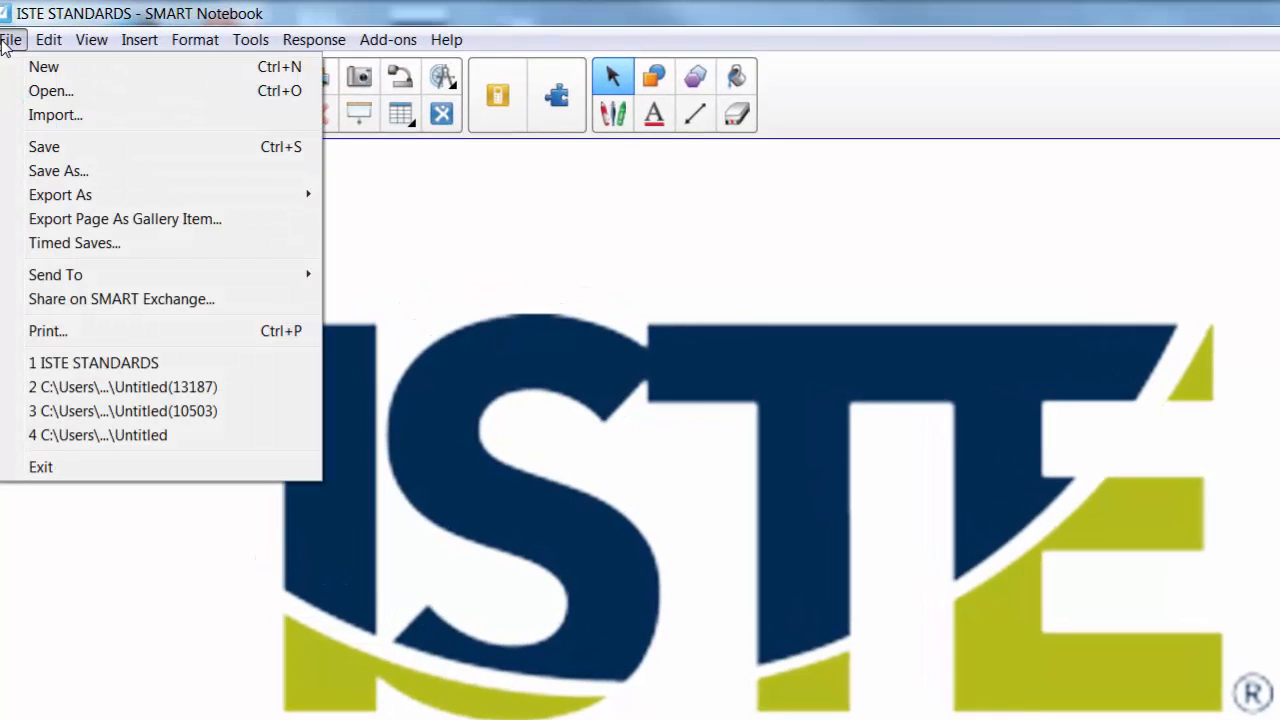
mouse_move(60, 196)
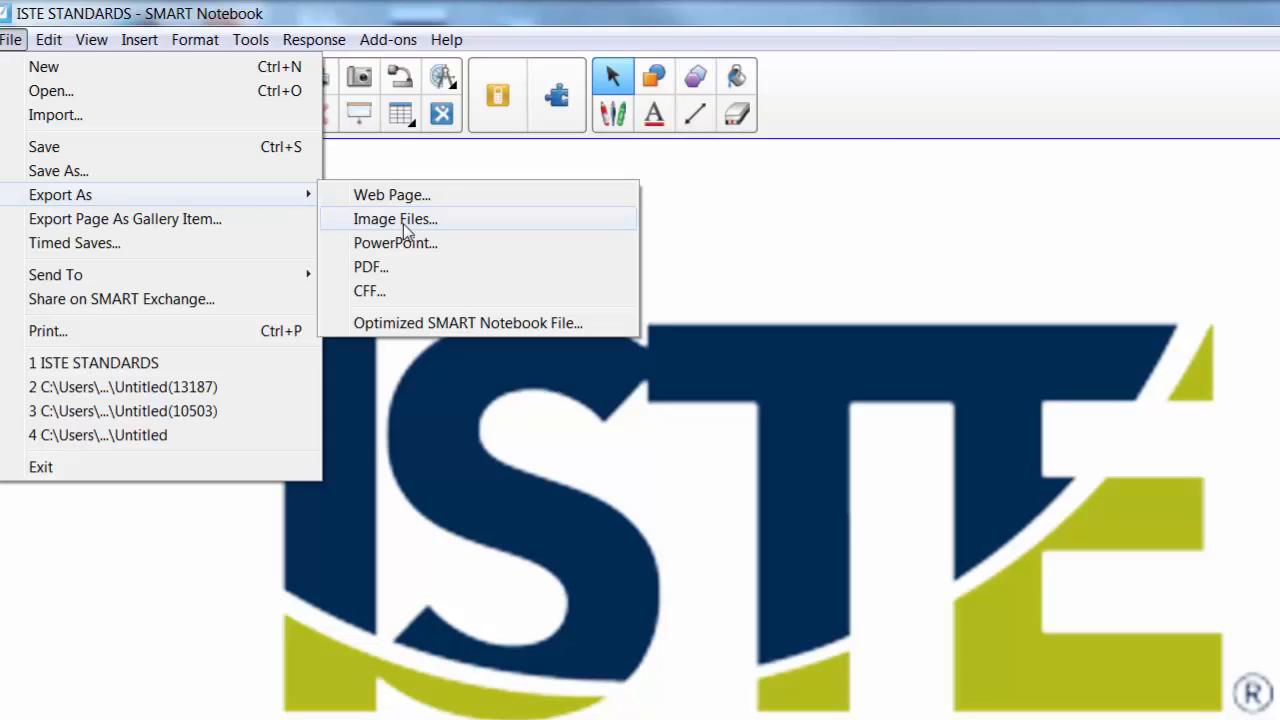
click(396, 218)
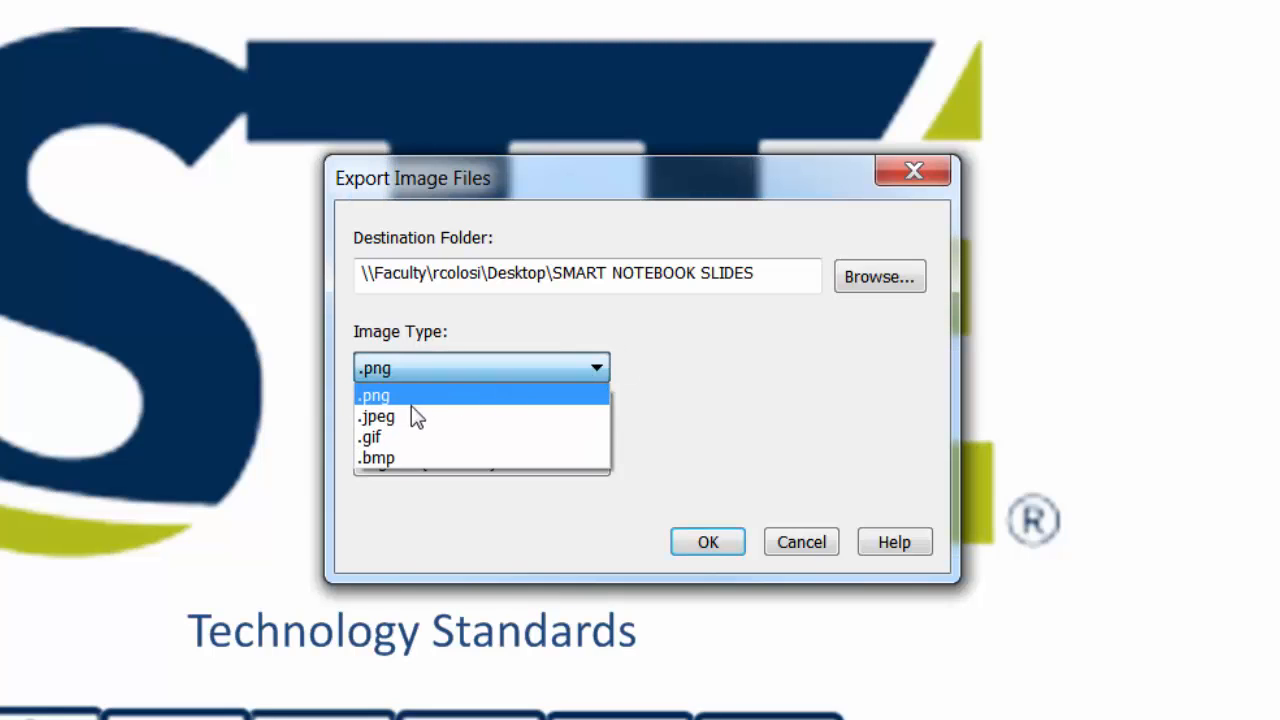
mouse_move(390, 418)
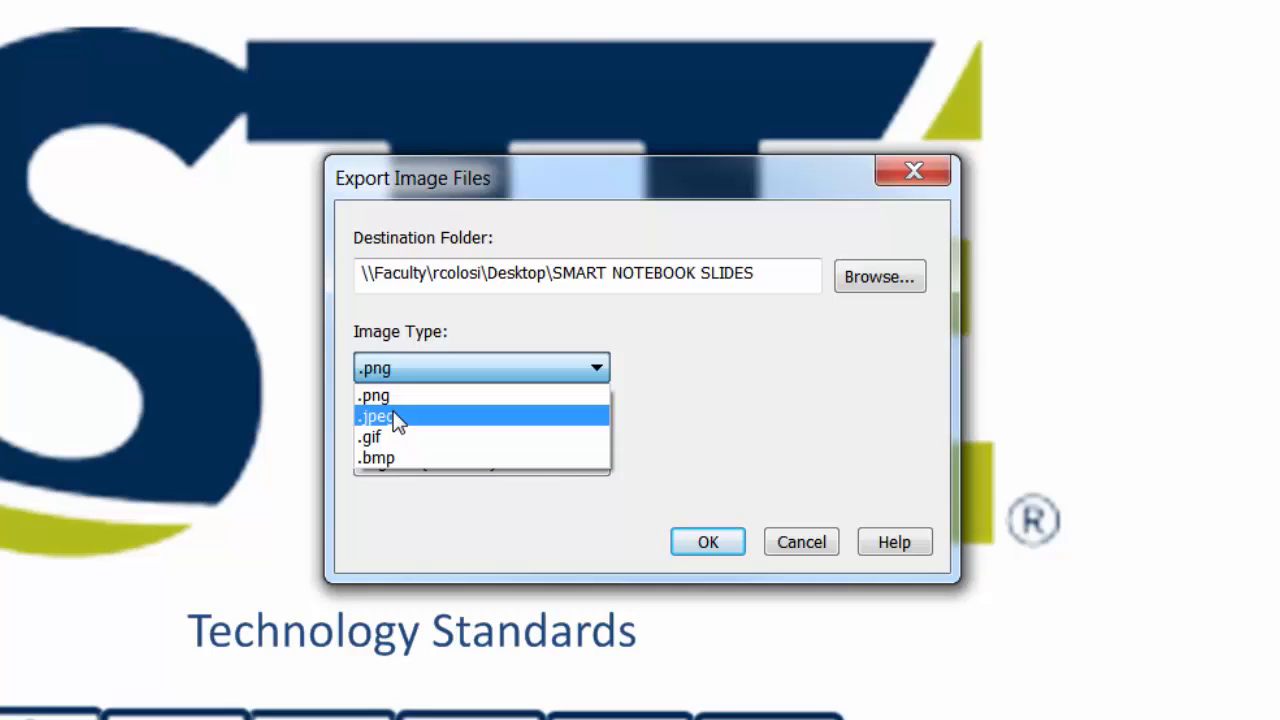
click(372, 396)
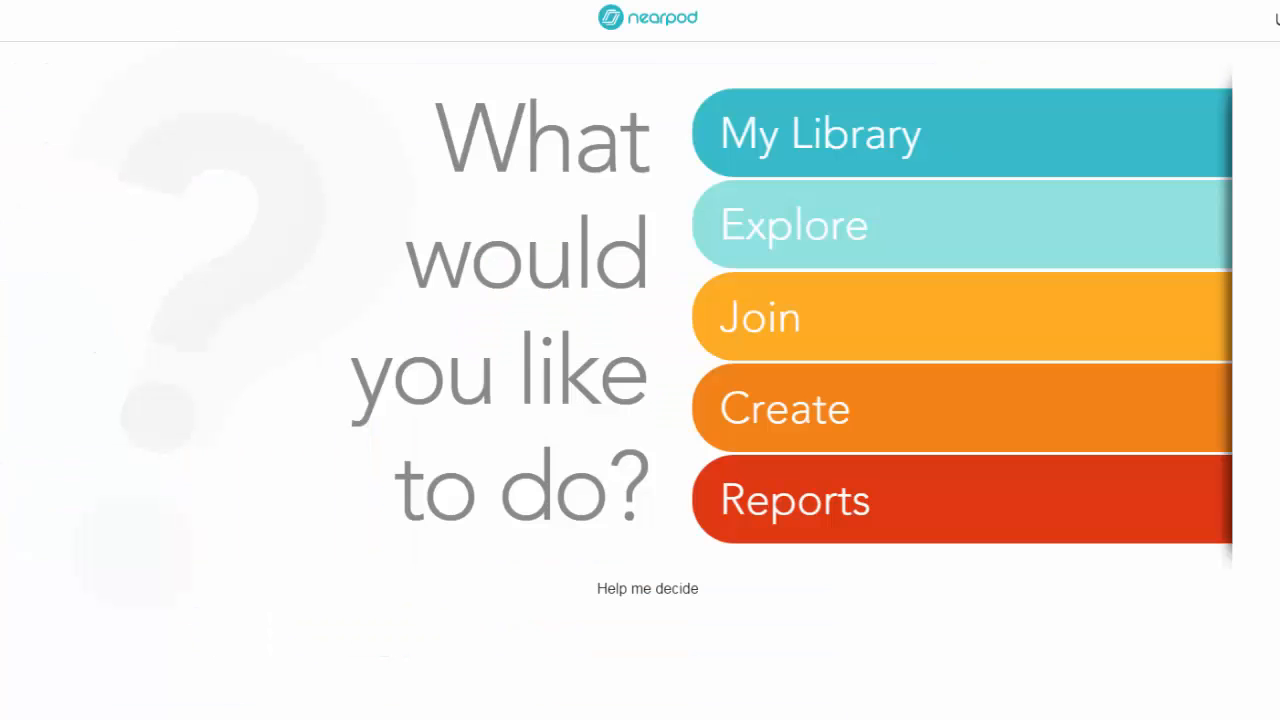
mouse_move(880, 414)
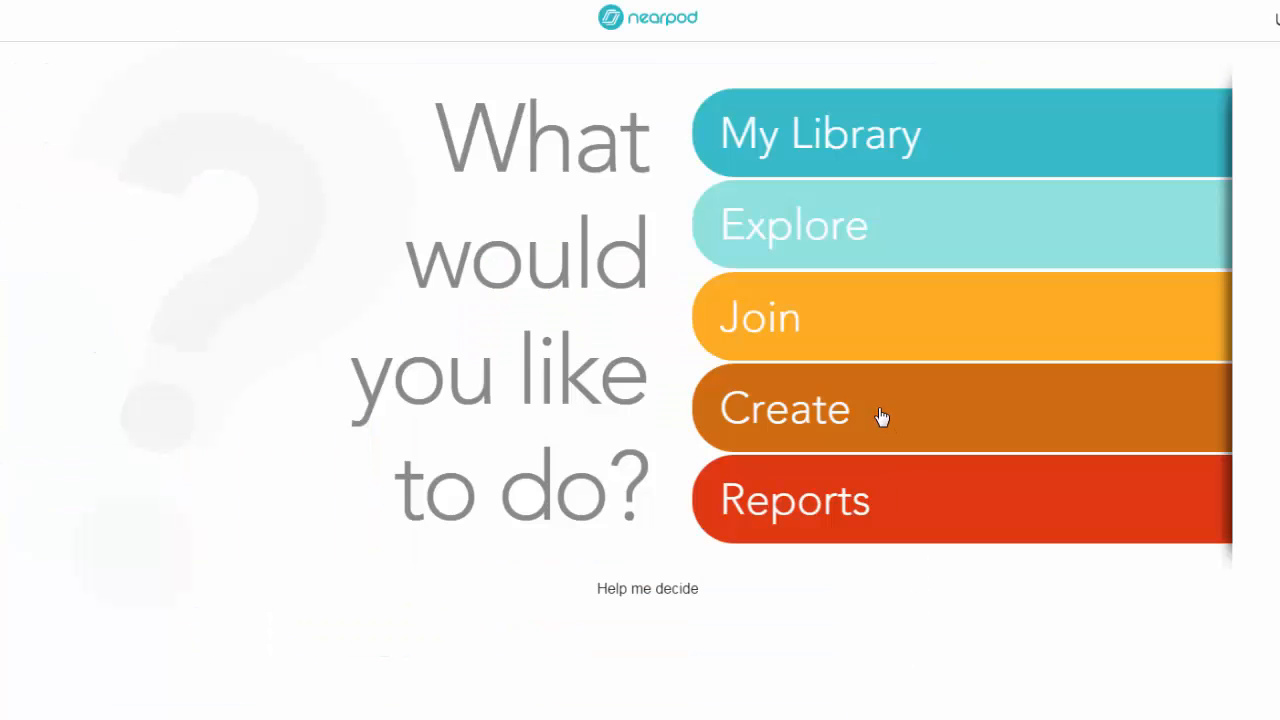
- Create a new presentation and import the exported PNGs as separate slides
click(784, 408)
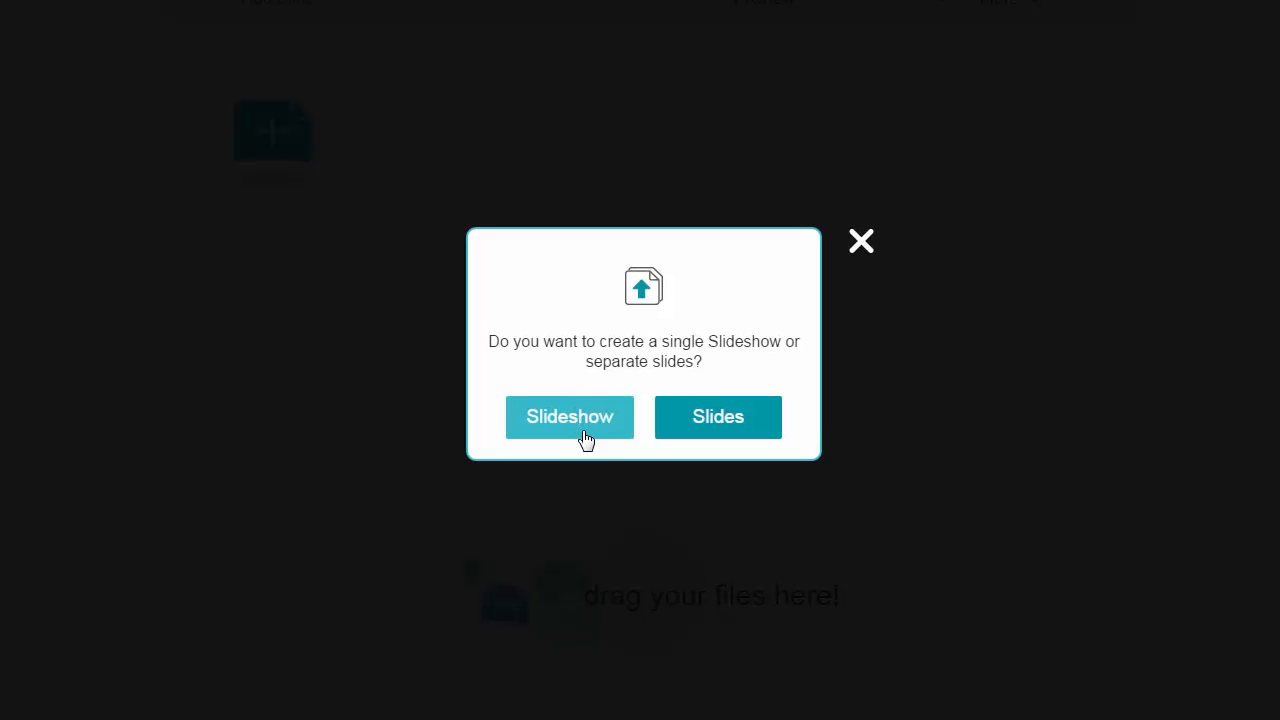
mouse_move(716, 418)
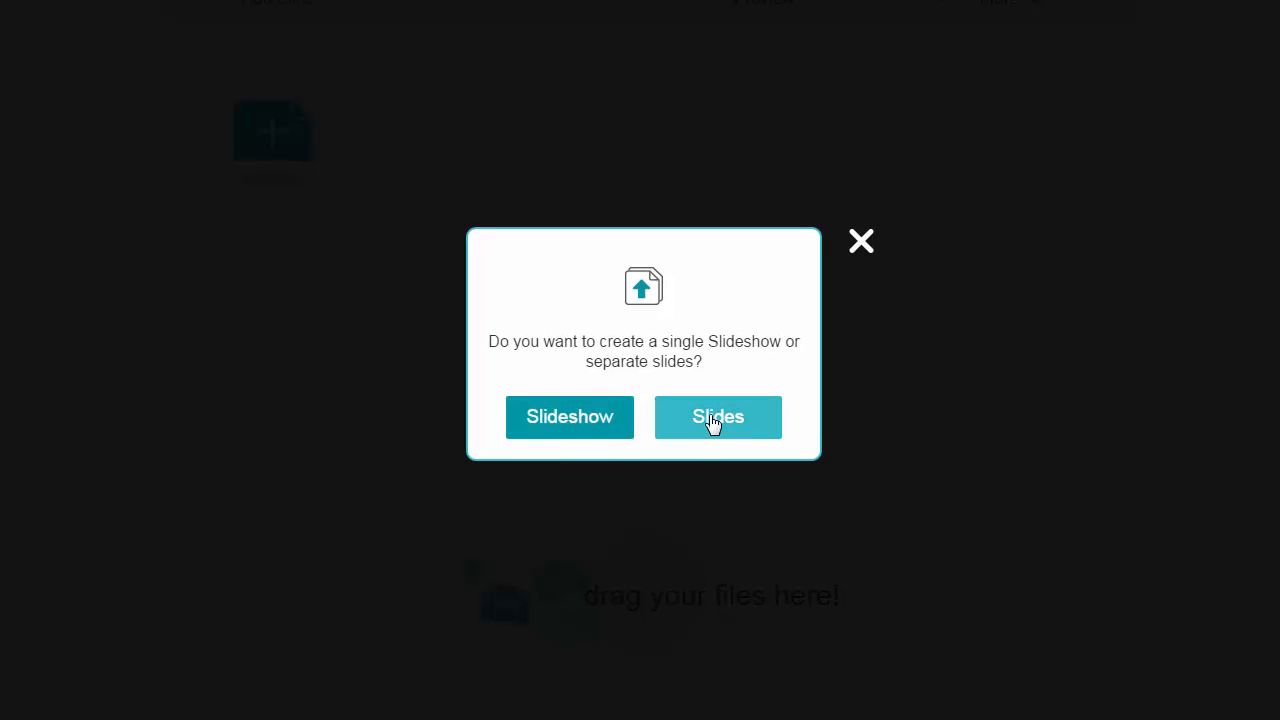
click(716, 418)
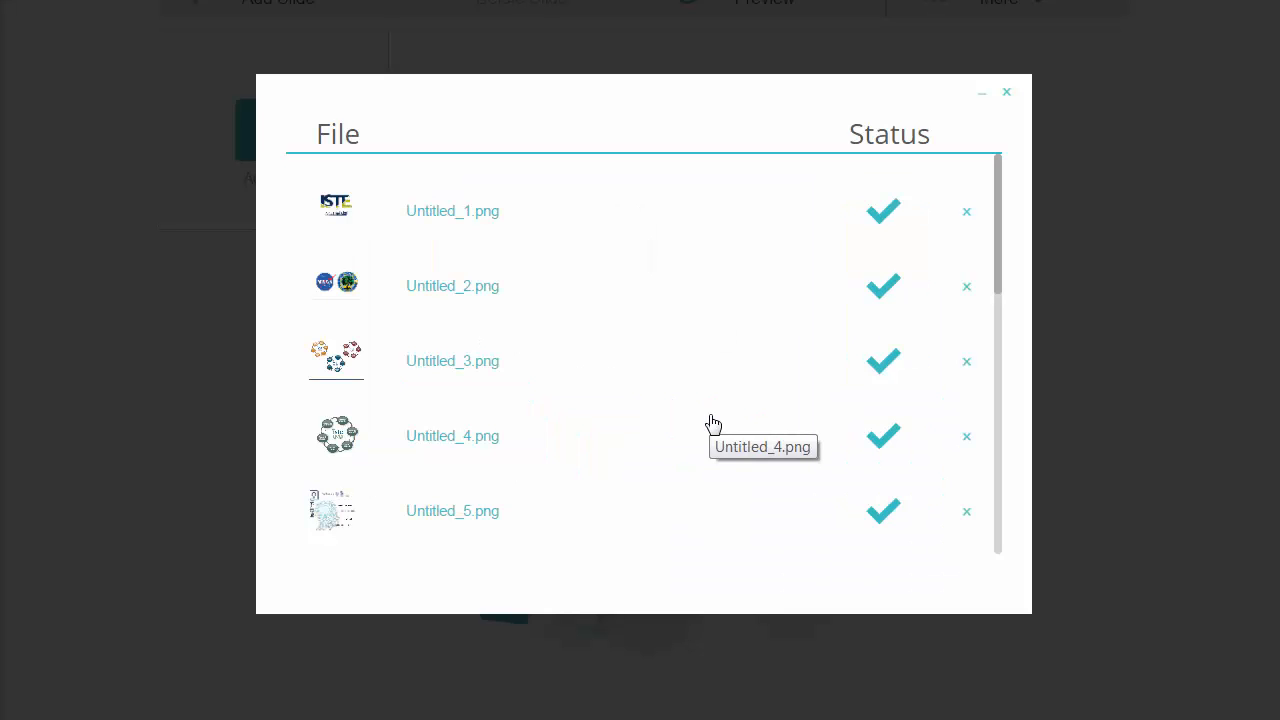
- Close the completed upload list, leaving eleven image slides in the presentation
click(1006, 92)
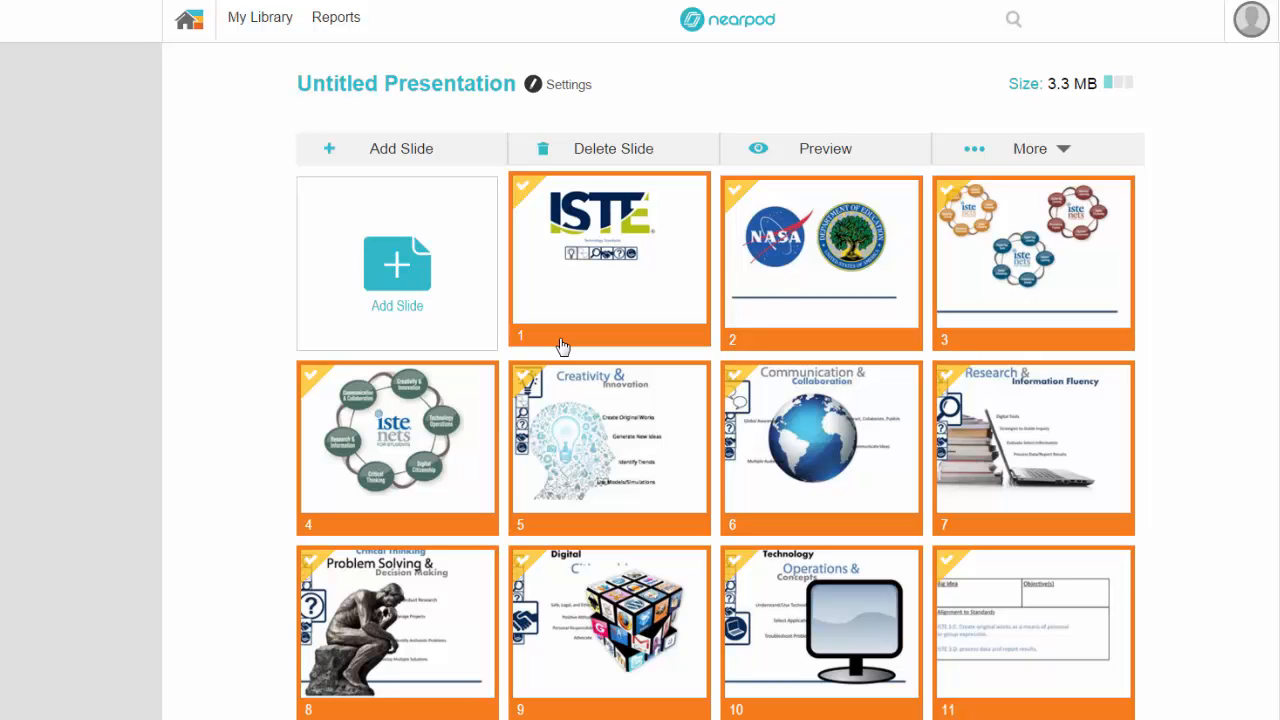
- Add a slide and show the activity types: Open ended question, Poll, Quiz, Draw It, Fill in the Blanks
click(400, 148)
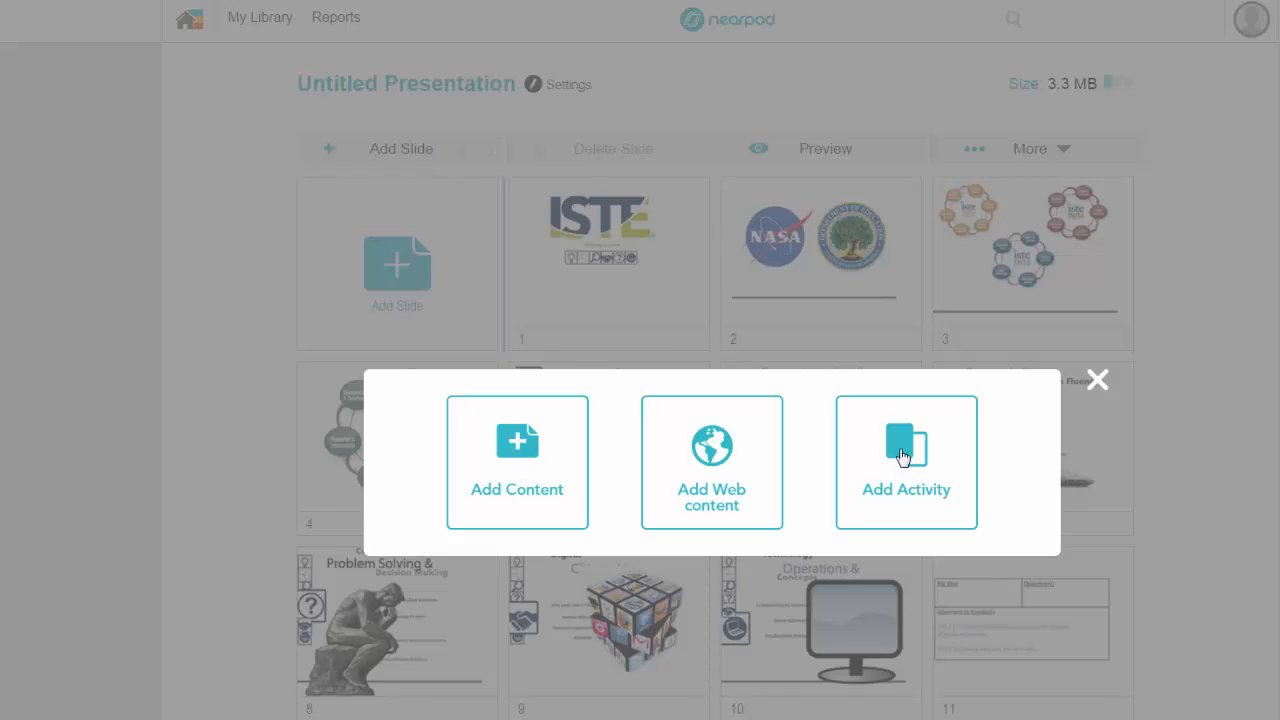
click(904, 462)
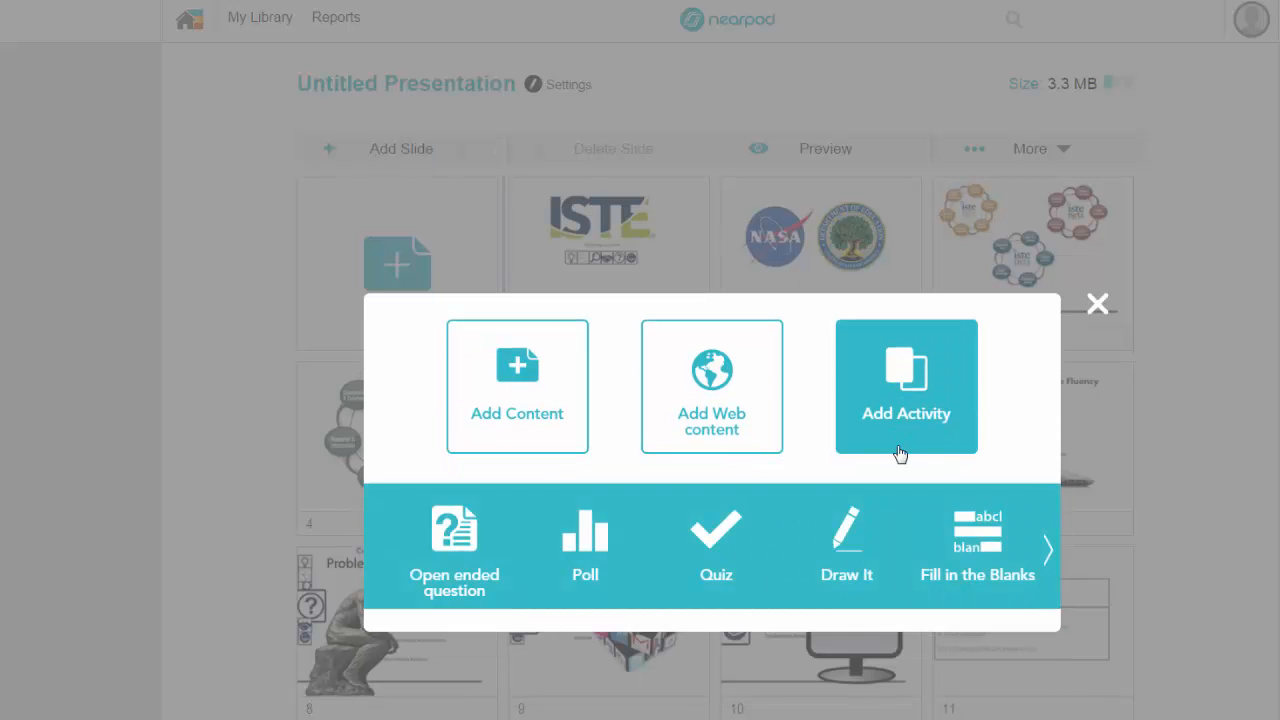